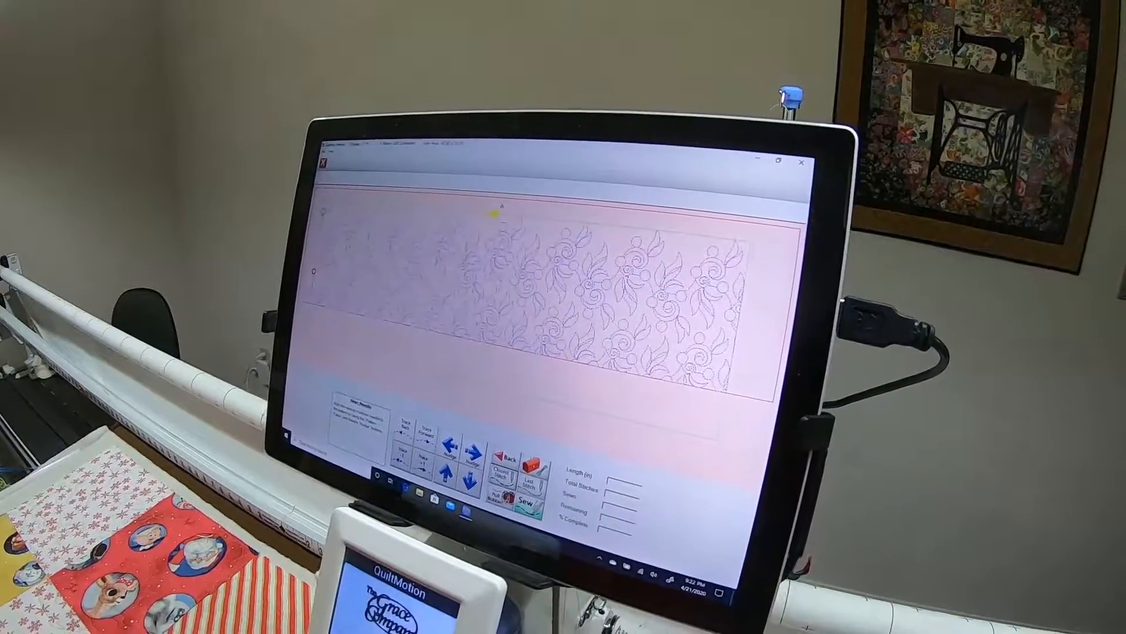
# Step: Sew the top floral pantograph row, confirming the needle is up
pyautogui.click(522, 502)
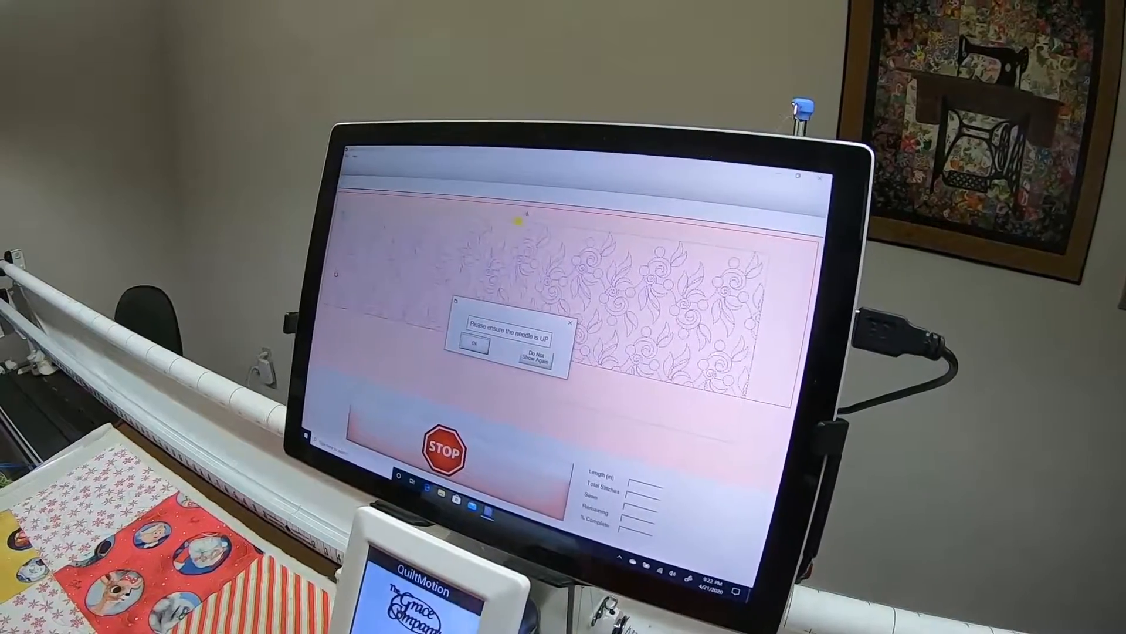
pyautogui.click(474, 343)
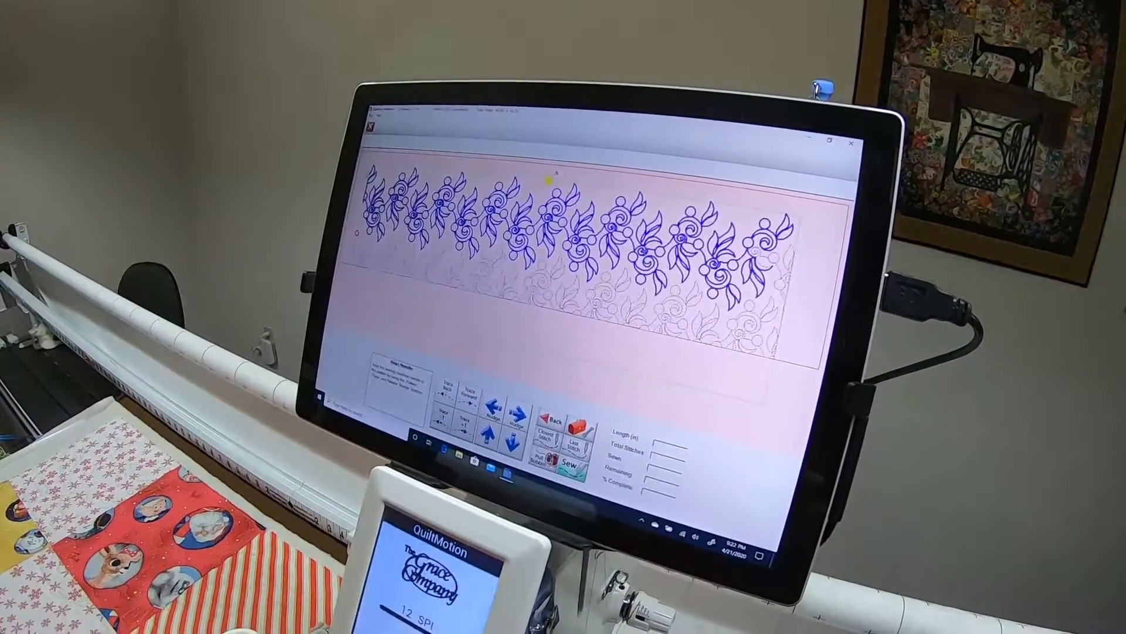